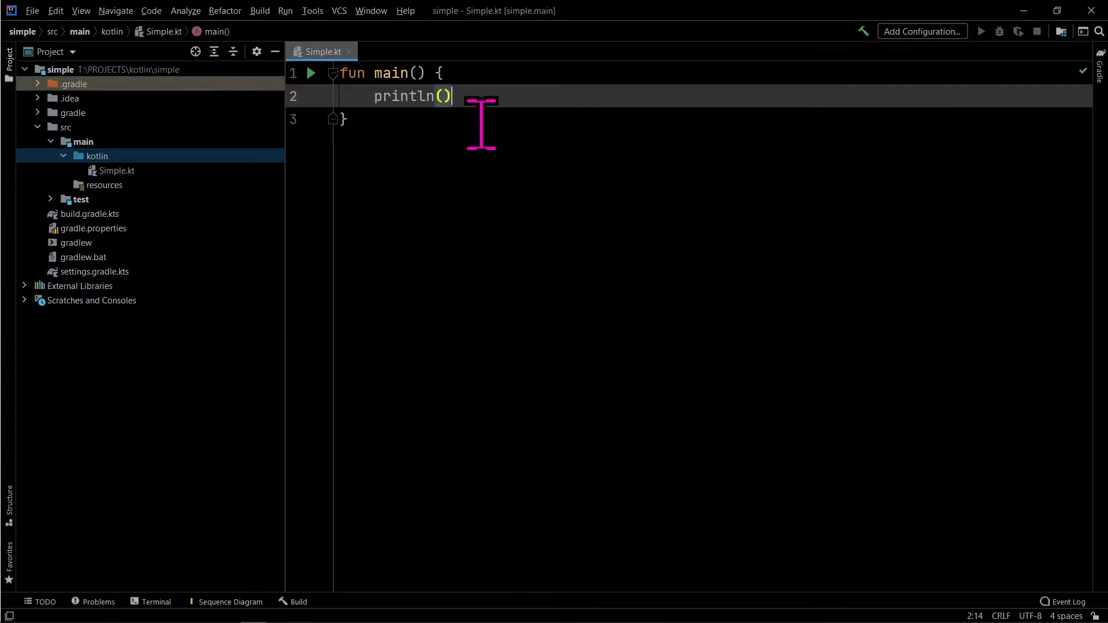
Make main print "drive on ice, yo", decompile its Kotlin bytecode, and hide the Project view.
type("\"dri\"")
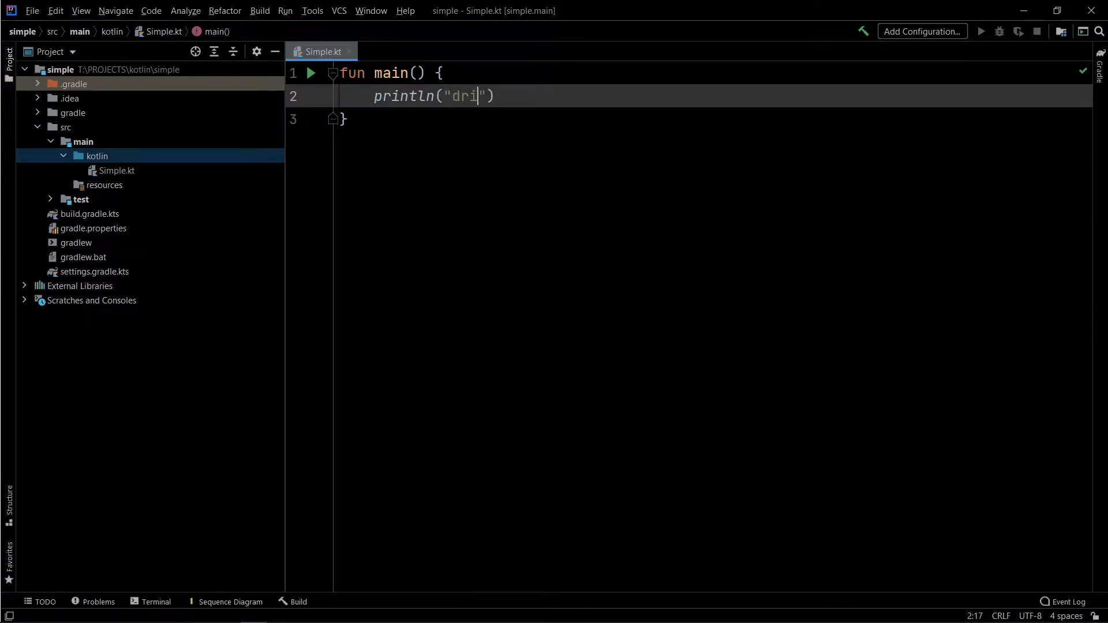
type("ve on ice, yo")
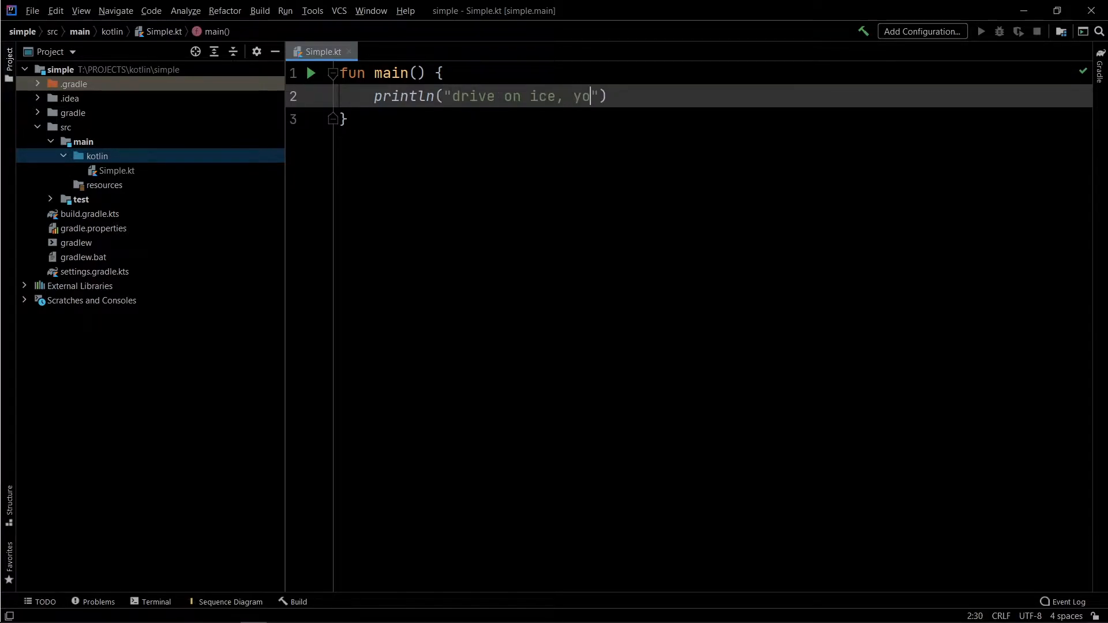
left_click(312, 11)
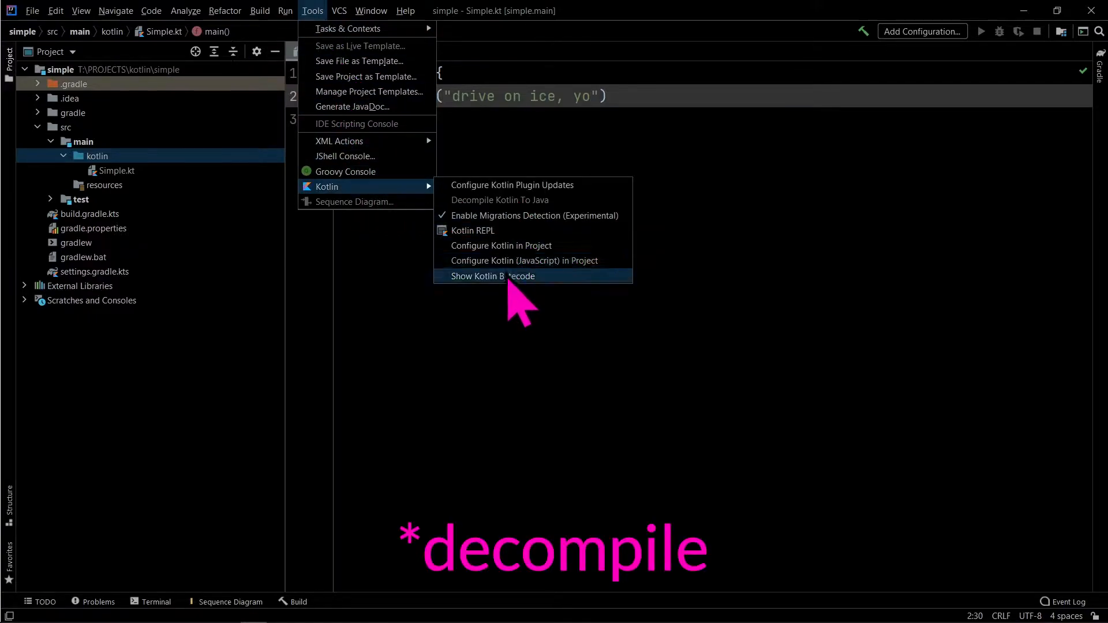
left_click(492, 276)
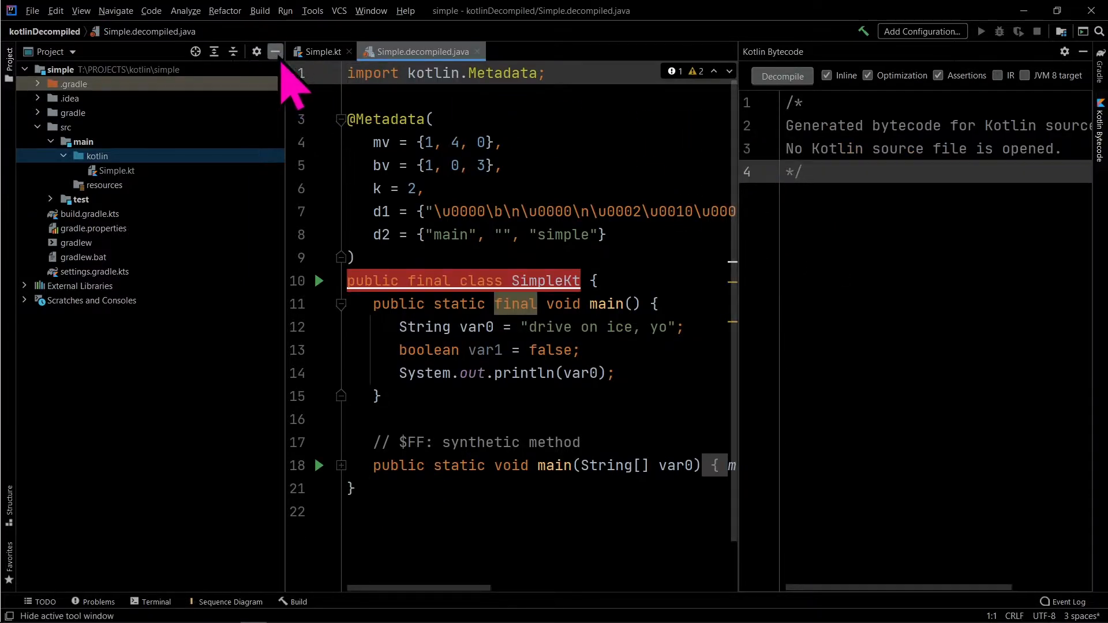
left_click(274, 51)
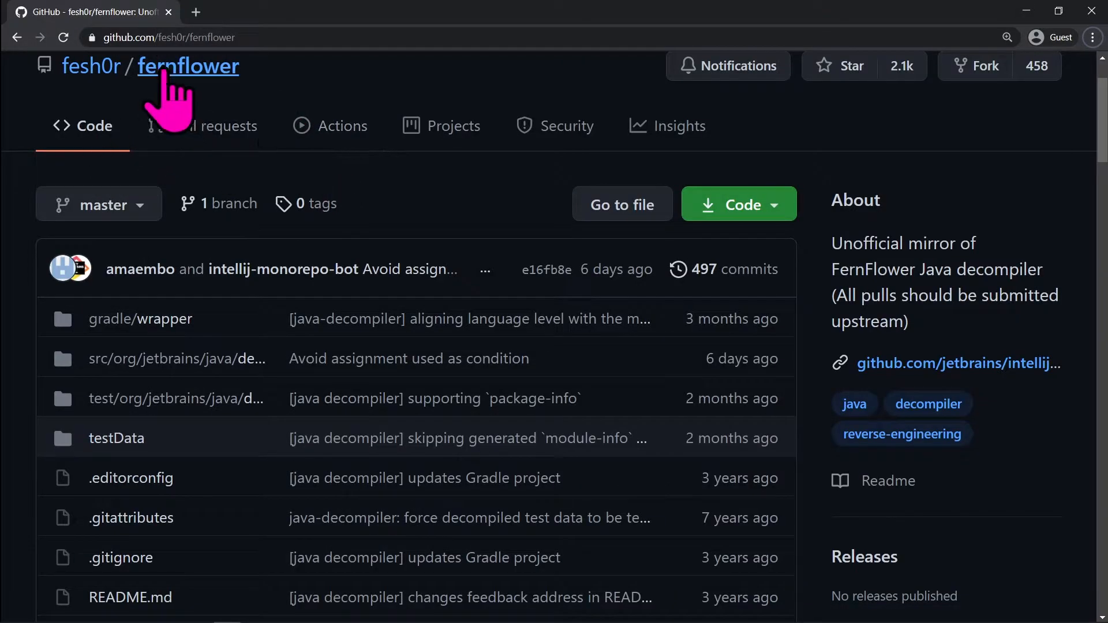
mouse_move(522, 228)
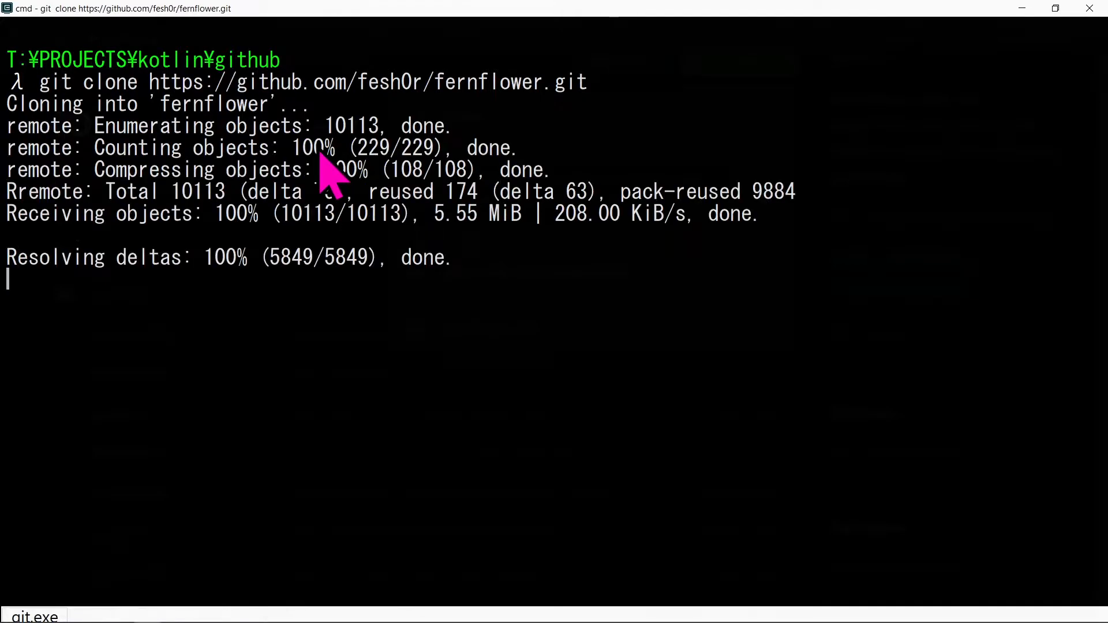
Clone fernflower, run the failing 'gradle build -x test', and launch the project in VS Code.
key("Enter")
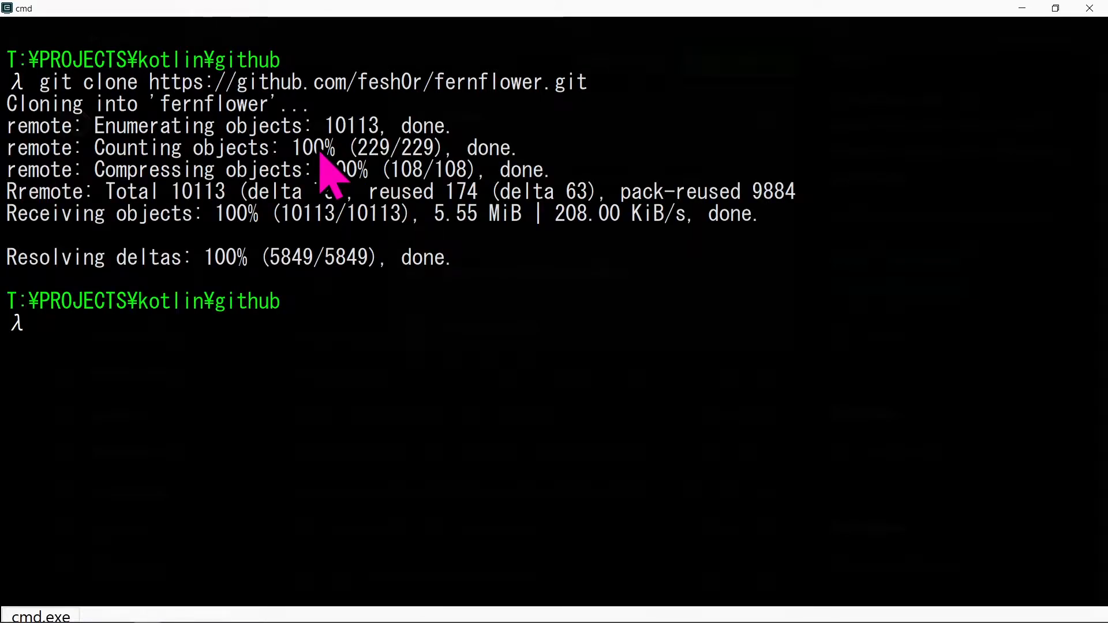
mouse_move(324, 276)
type("cd")
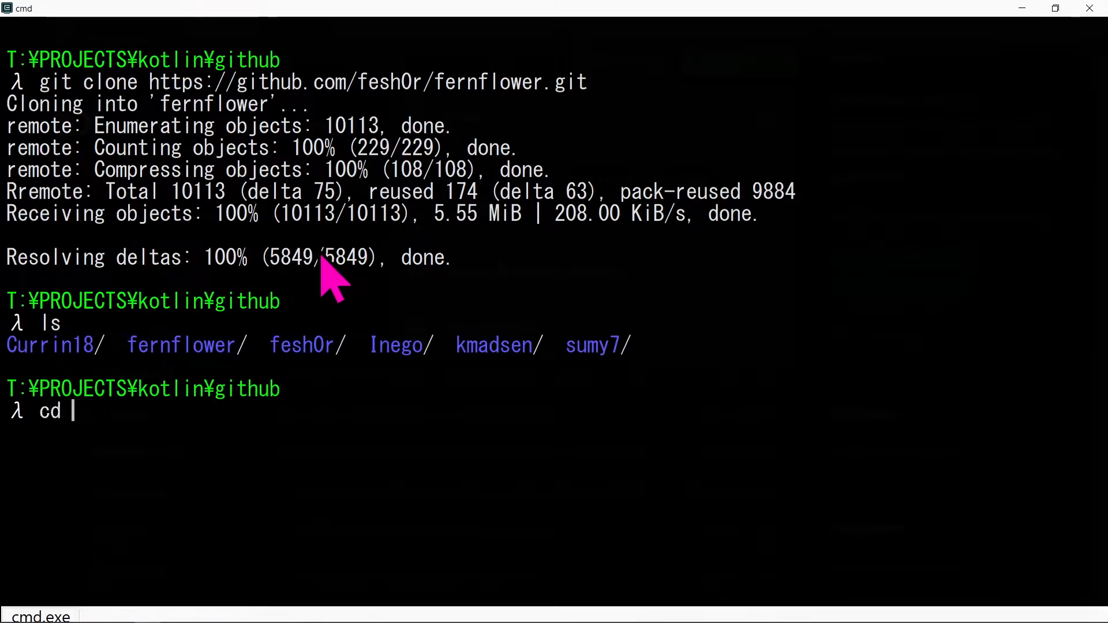
type("ge")
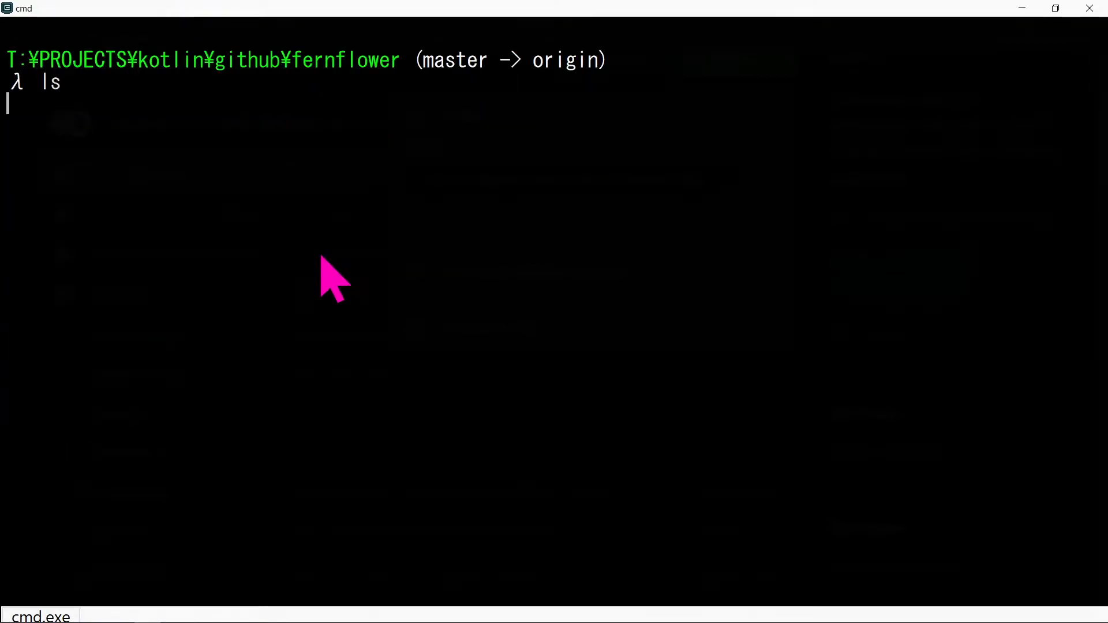
type("gr")
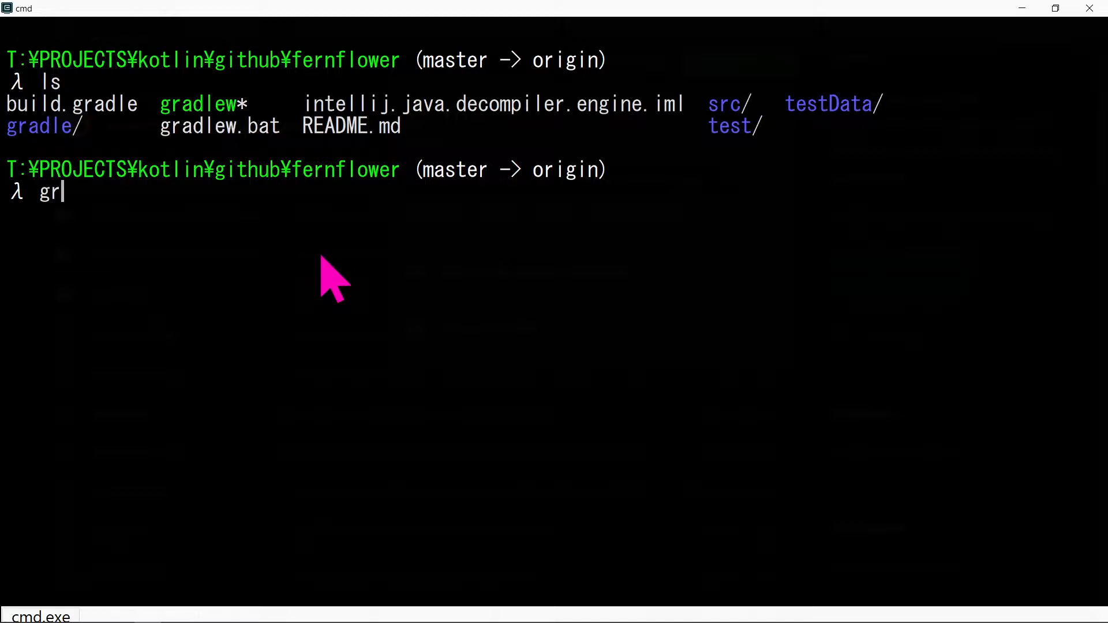
type("adle build")
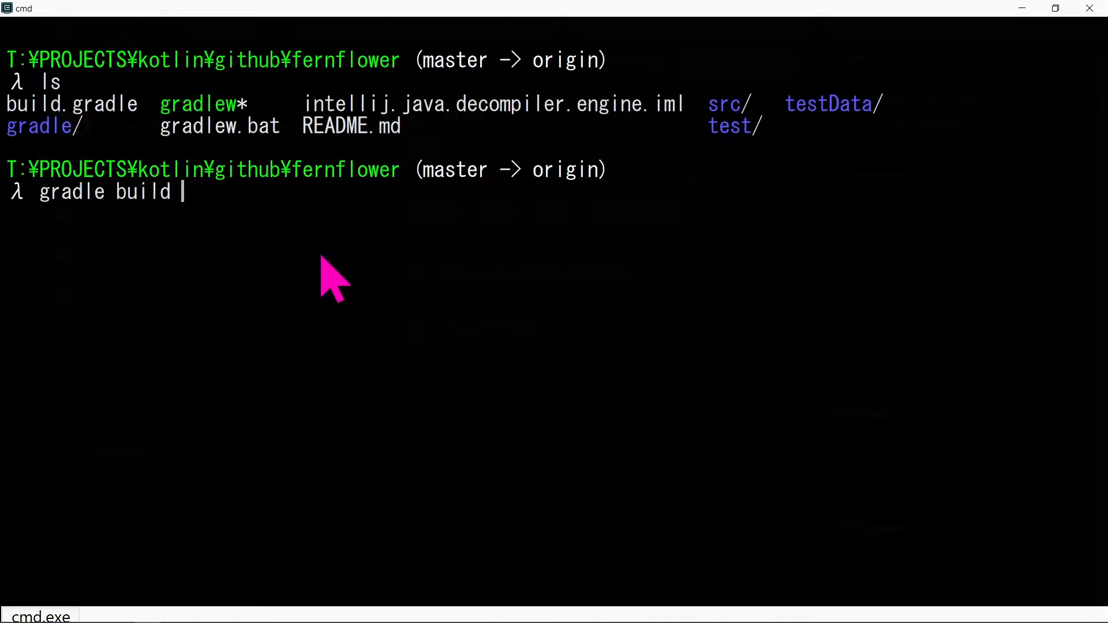
type("-x test")
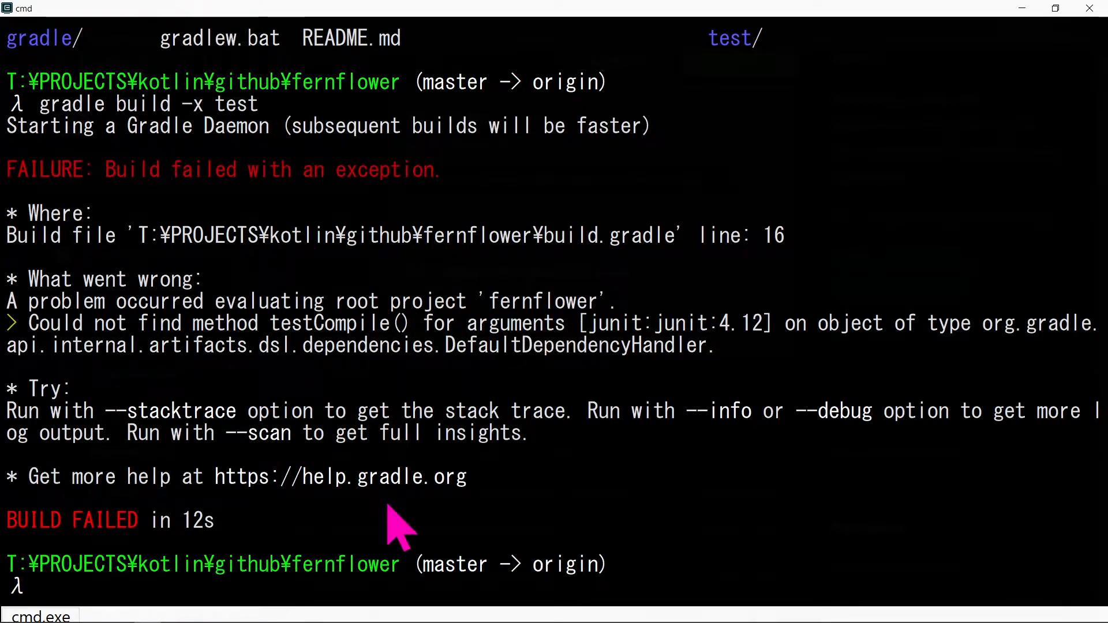
type("code .")
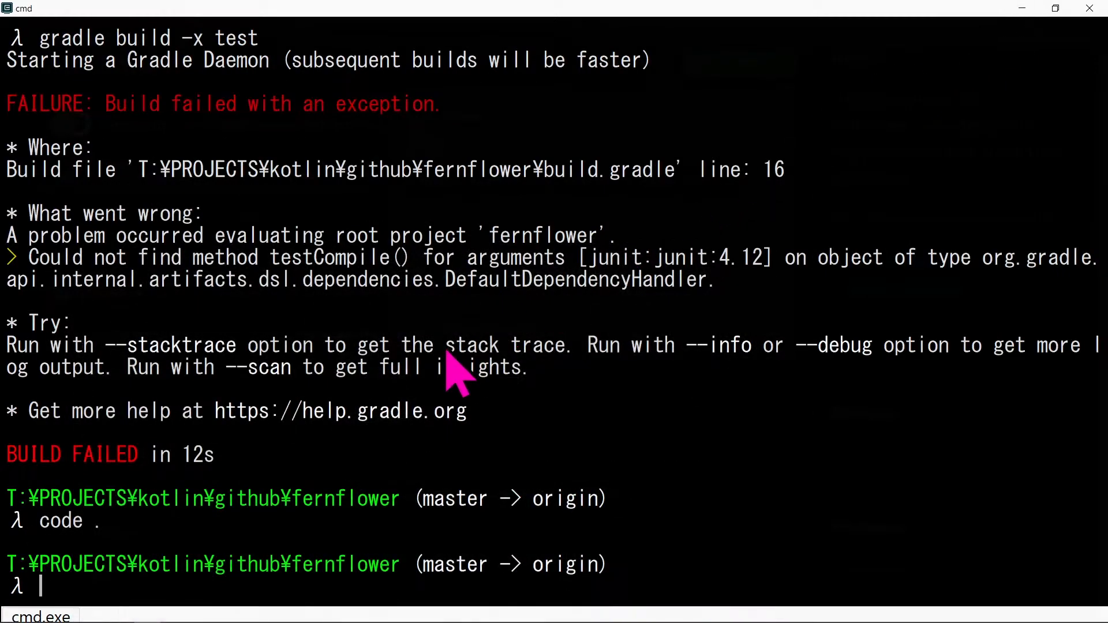
Rerun 'gradle build -x test' to produce the build folder, then cd into build\libs.
type("gradle build -x test")
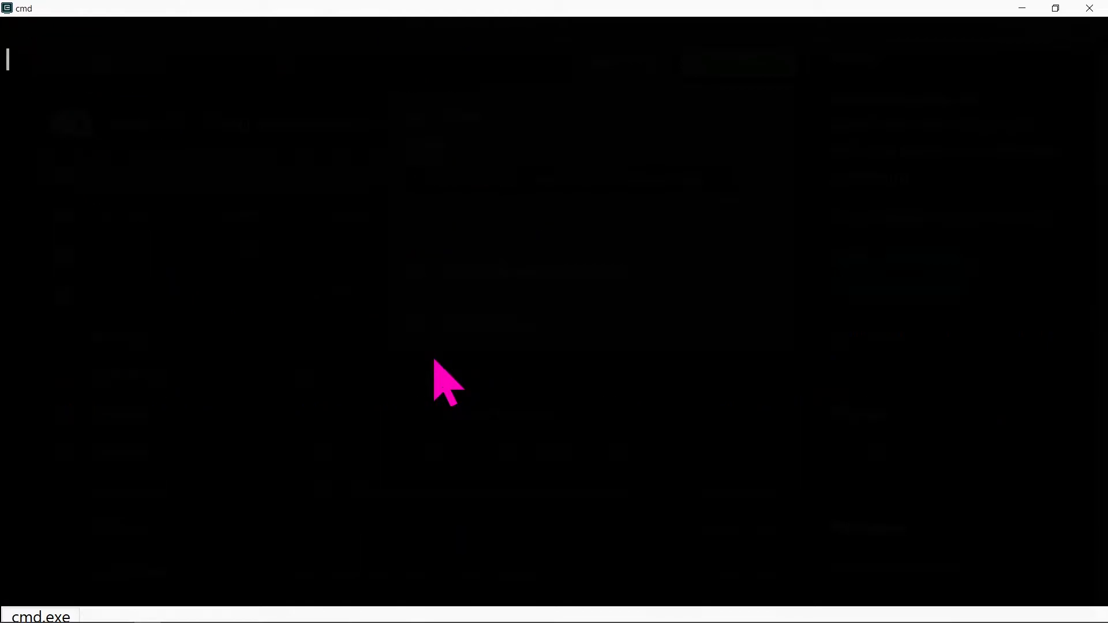
type("cd")
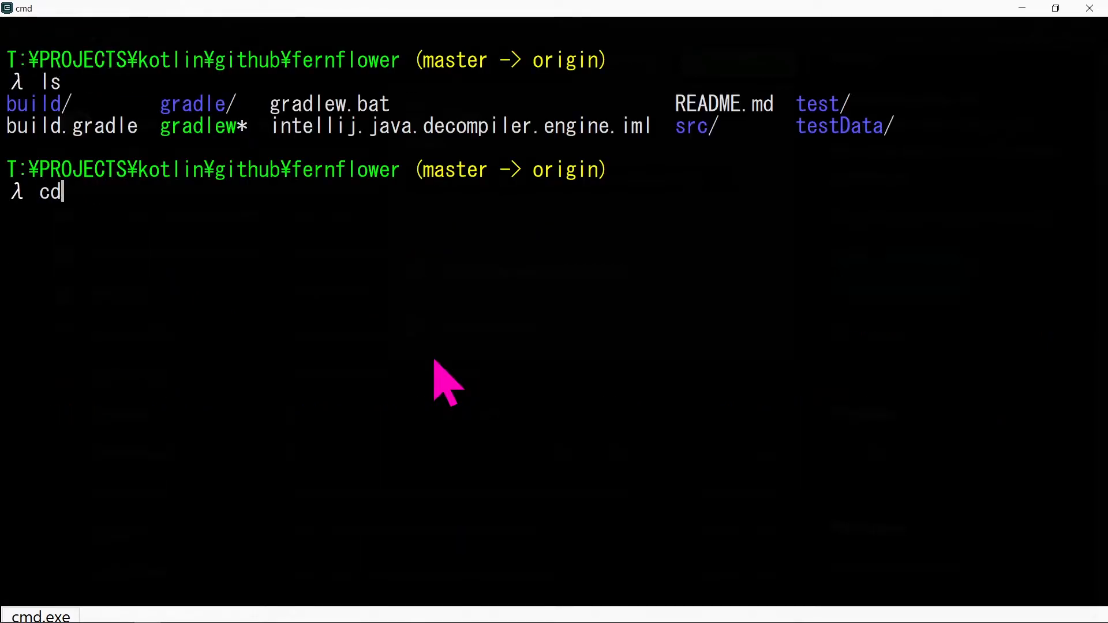
type("build\\l")
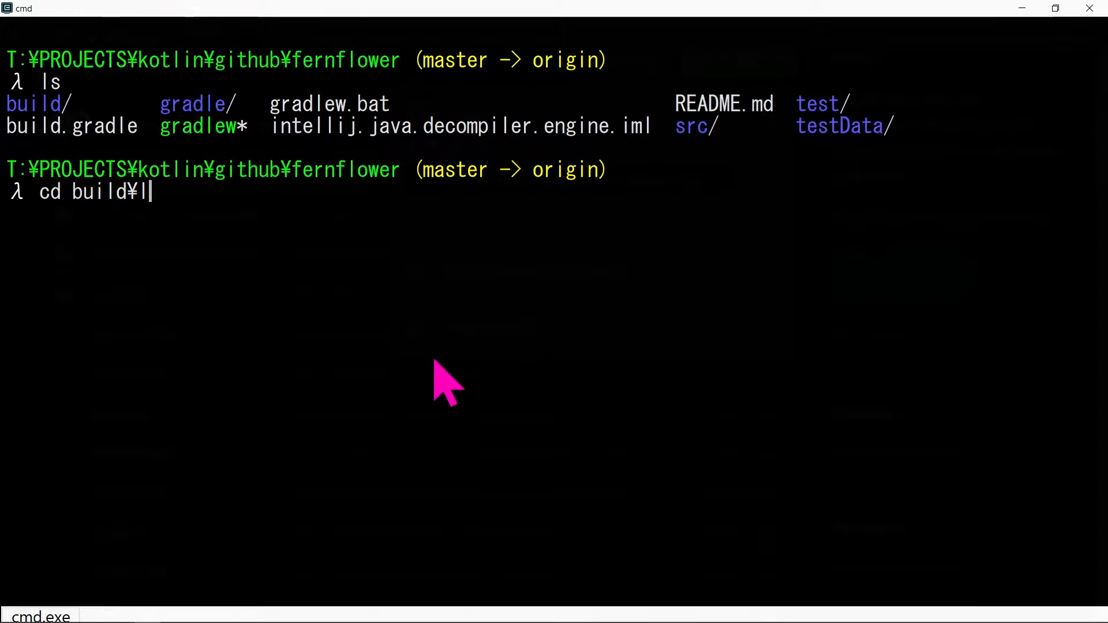
type("libs\\")
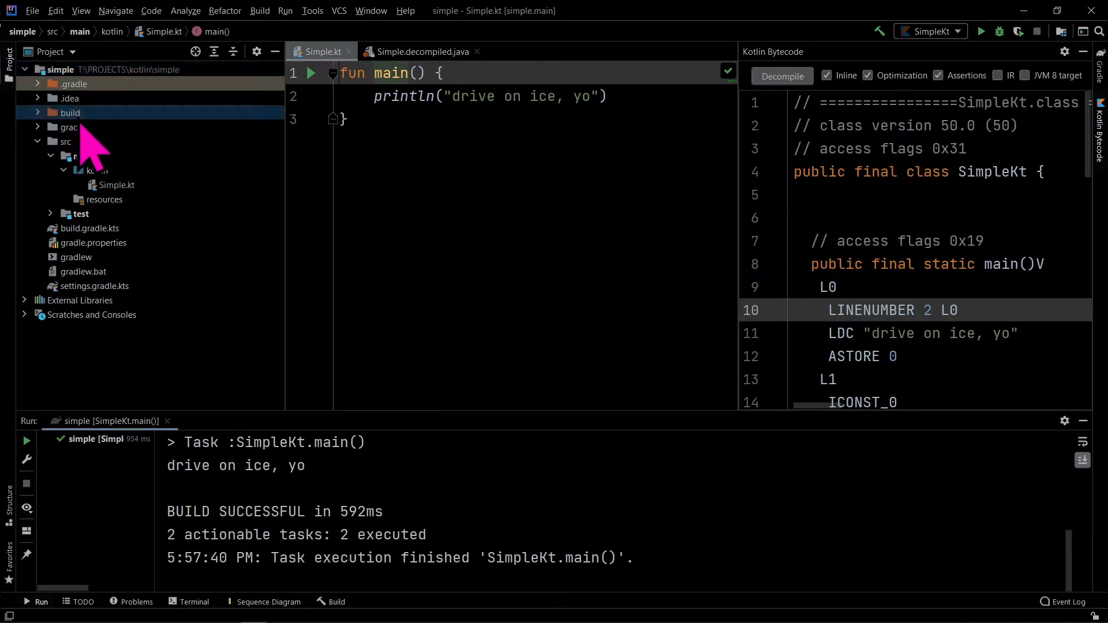
Expand build > classes > kotlin > main and open SimpleKt.class's context menu.
left_click(39, 113)
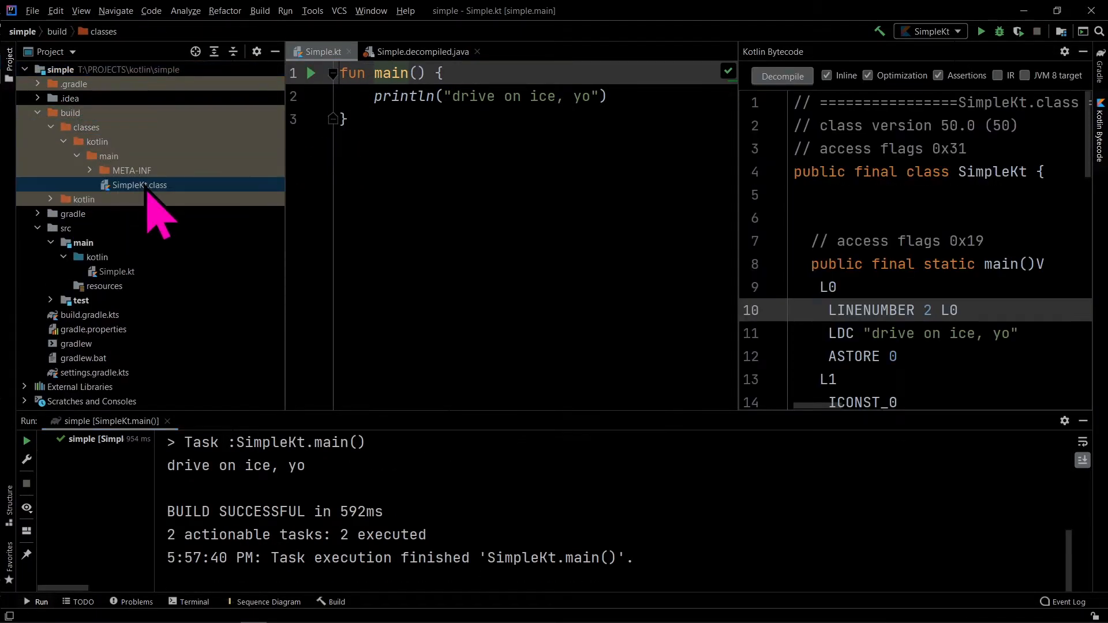
right_click(139, 185)
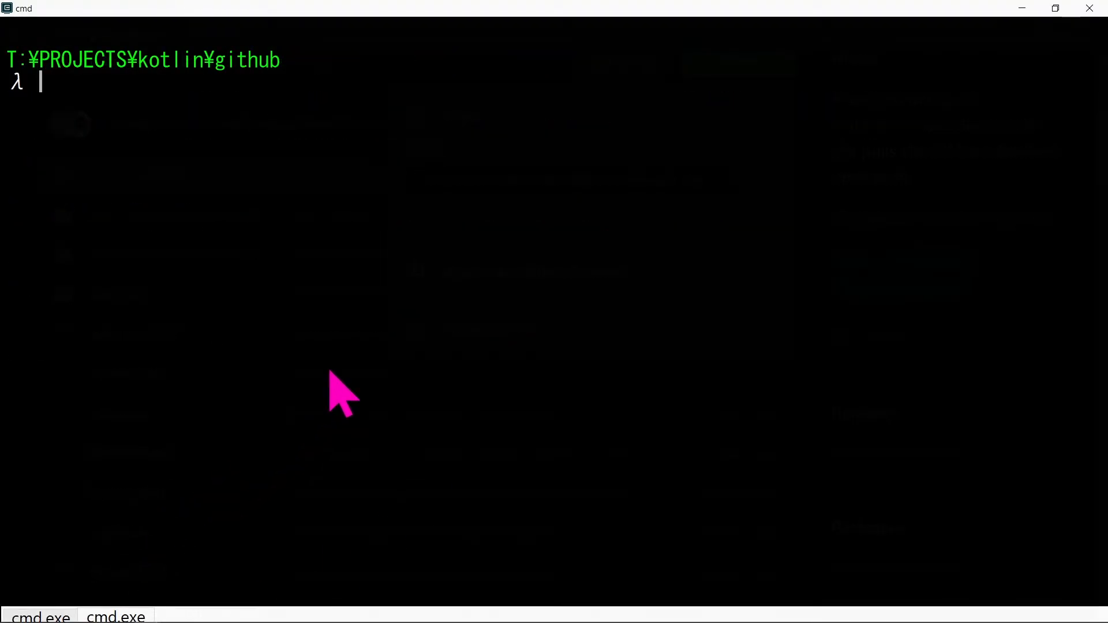
Change directory to T:\PROJECTS\kotlin\simple\build\classes\kotlin\main in a new cmd tab.
type("cd /d T:\\PROJECTS\\kotlin\\simple\\build\\classes\\kotlin\\main\\SimpleKt.cla")
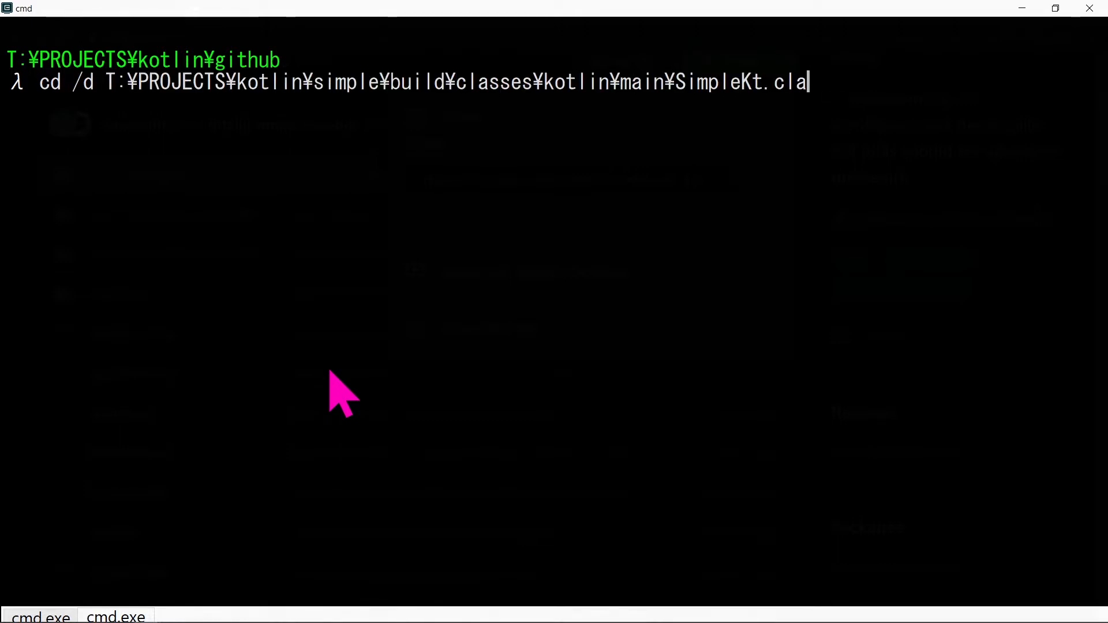
key("Backspace")
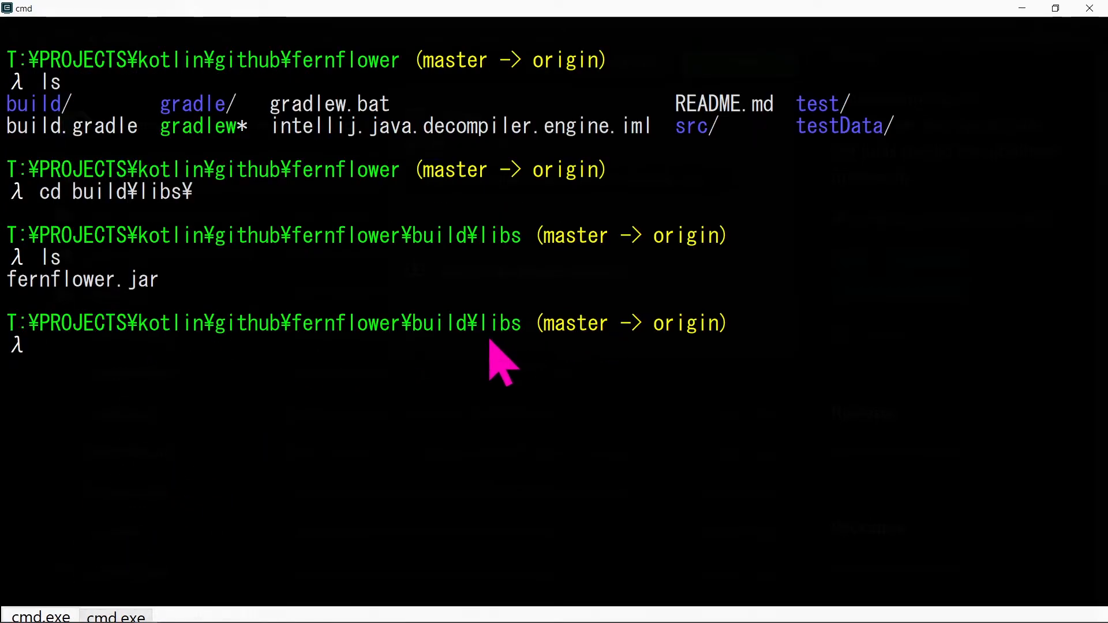
left_click_drag(7, 323, 521, 323)
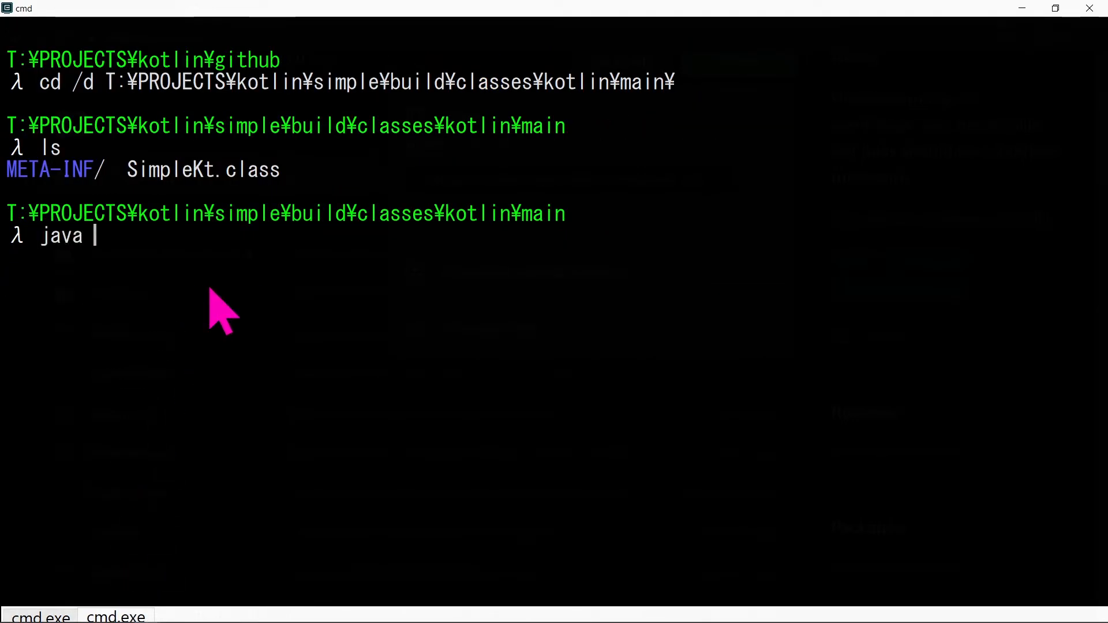
Decompile SimpleKt.class into the current folder with fernflower.jar, then open the folder in VS Code.
type("-jar T:\\PROJECTS\\kotlin\\github\\fernflower\\build\\libs")
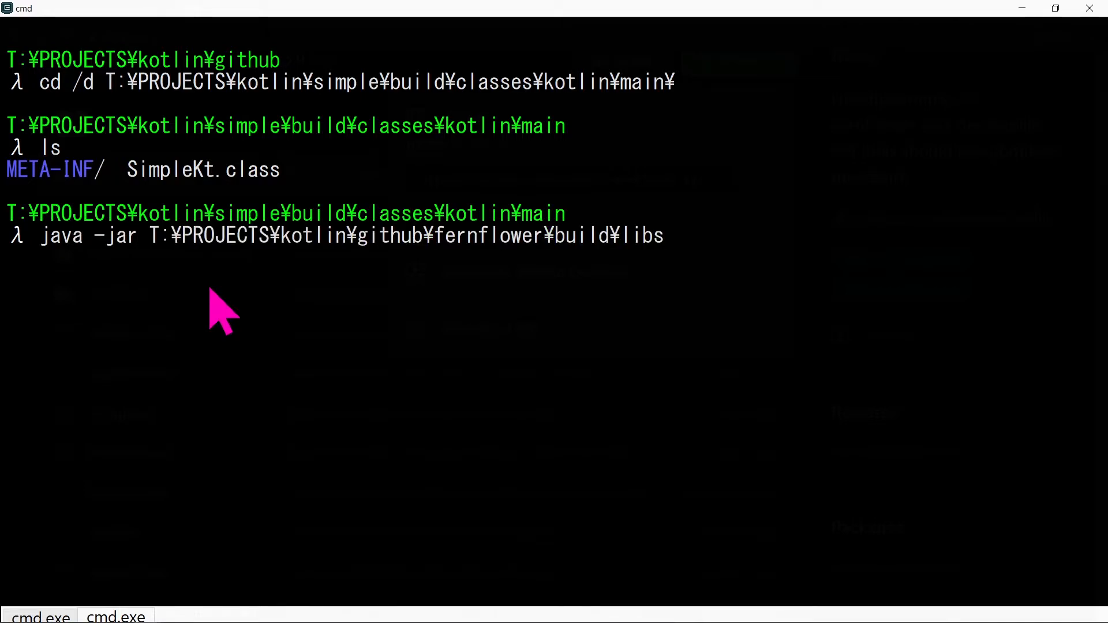
type("\\fernflower.jar Sim")
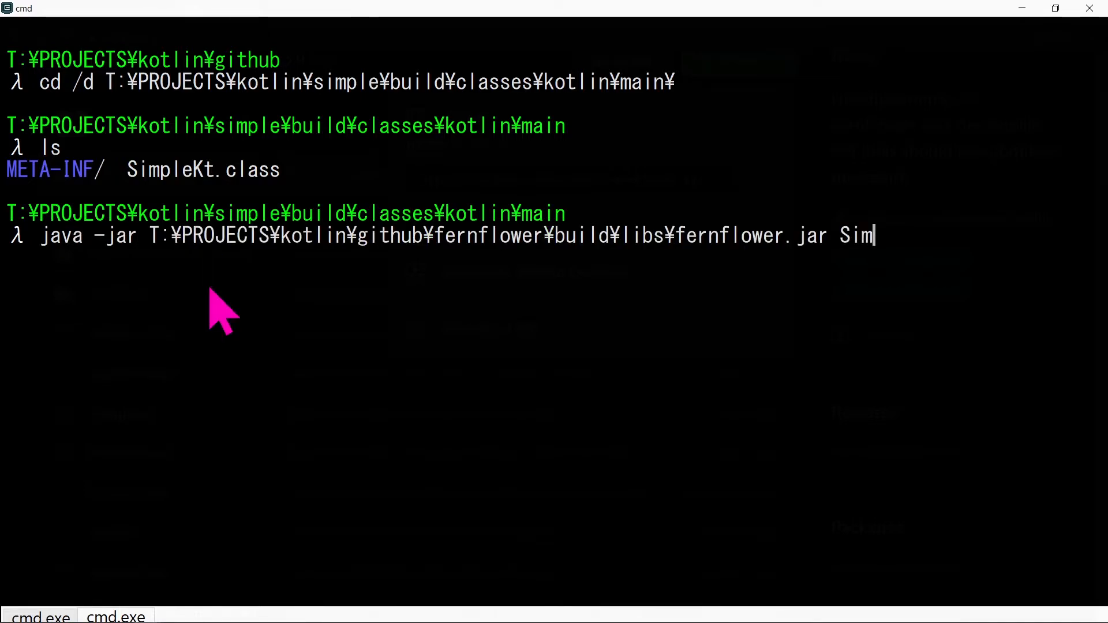
type("pleKt.class")
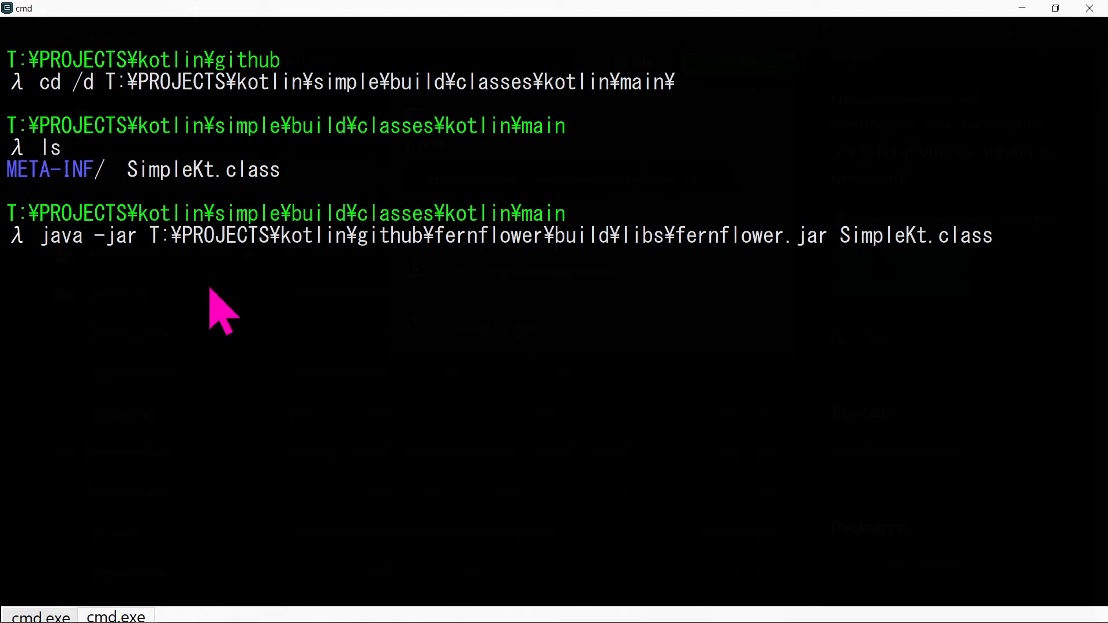
type(".")
type("ls")
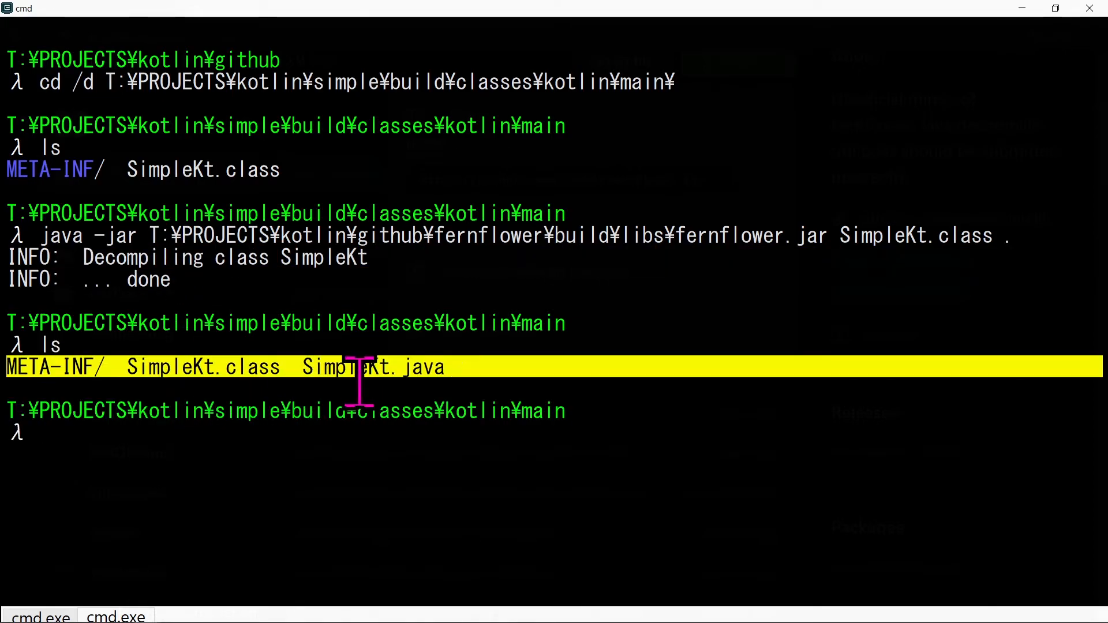
type("cod")
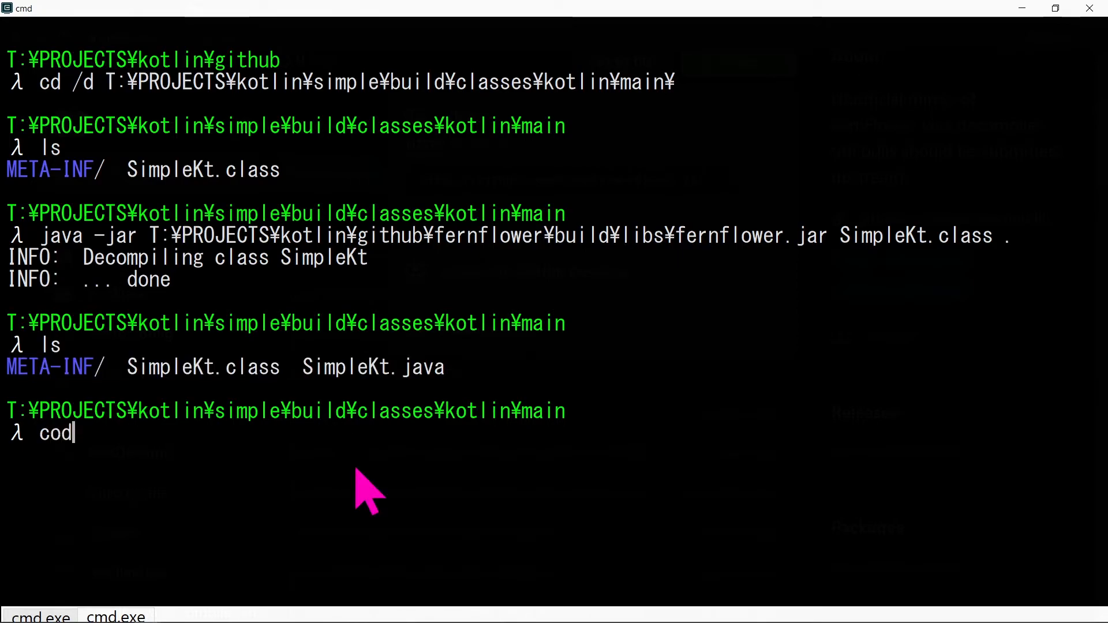
key("enter")
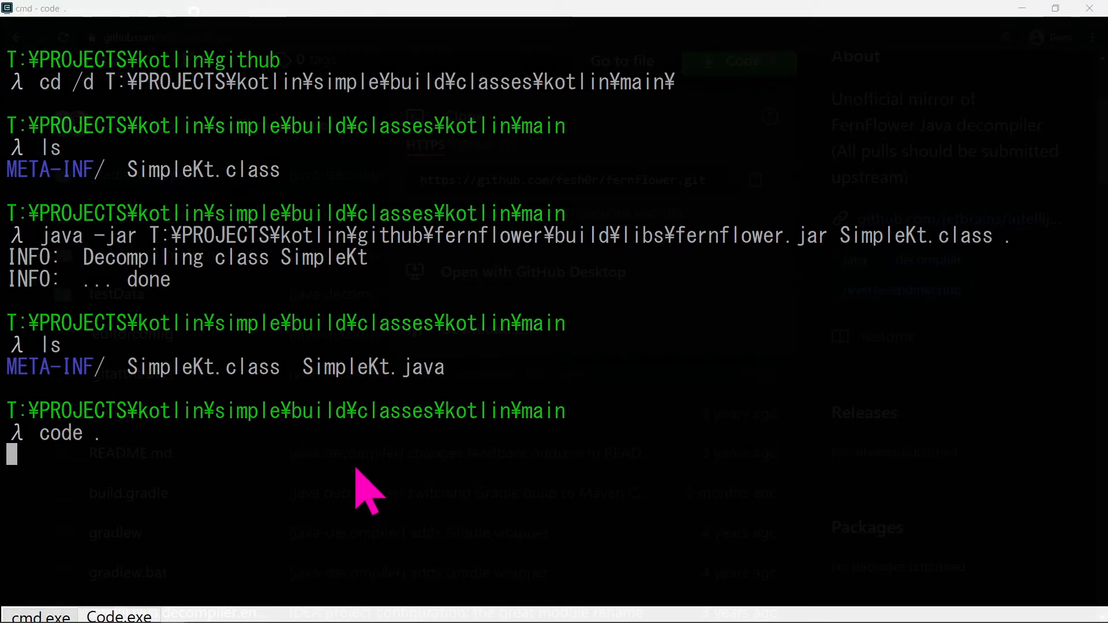